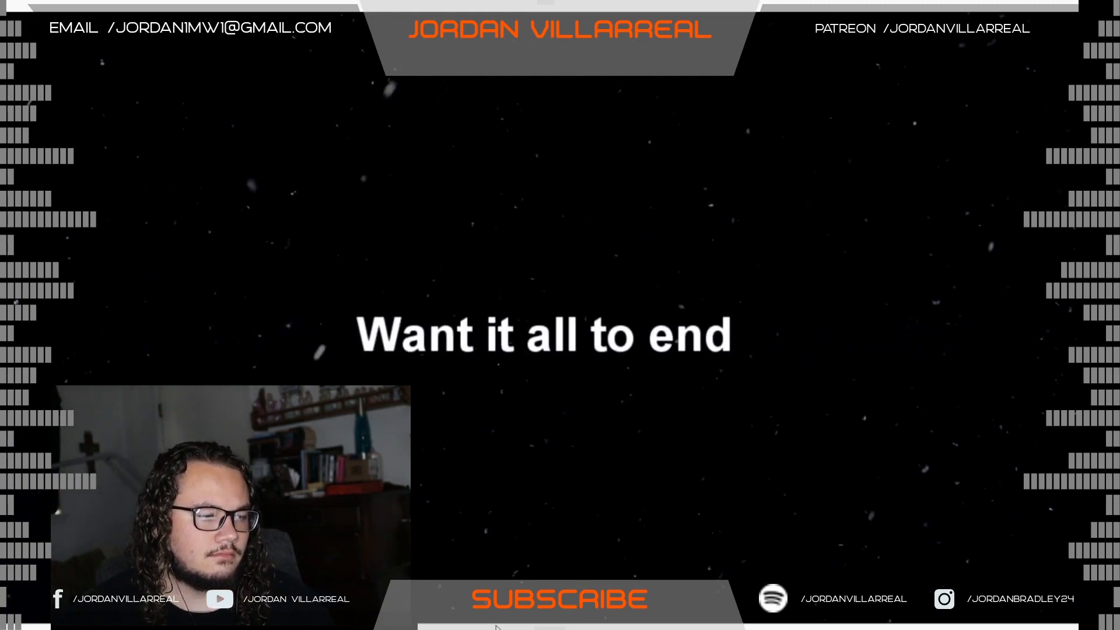
pyautogui.moveTo(522, 293)
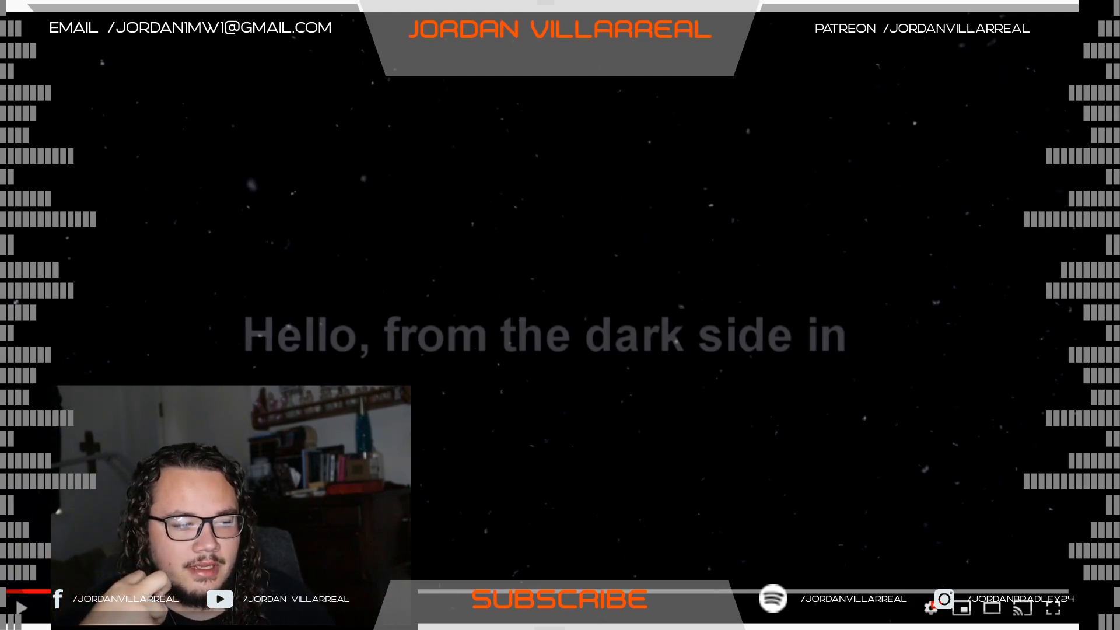
pyautogui.moveTo(740, 398)
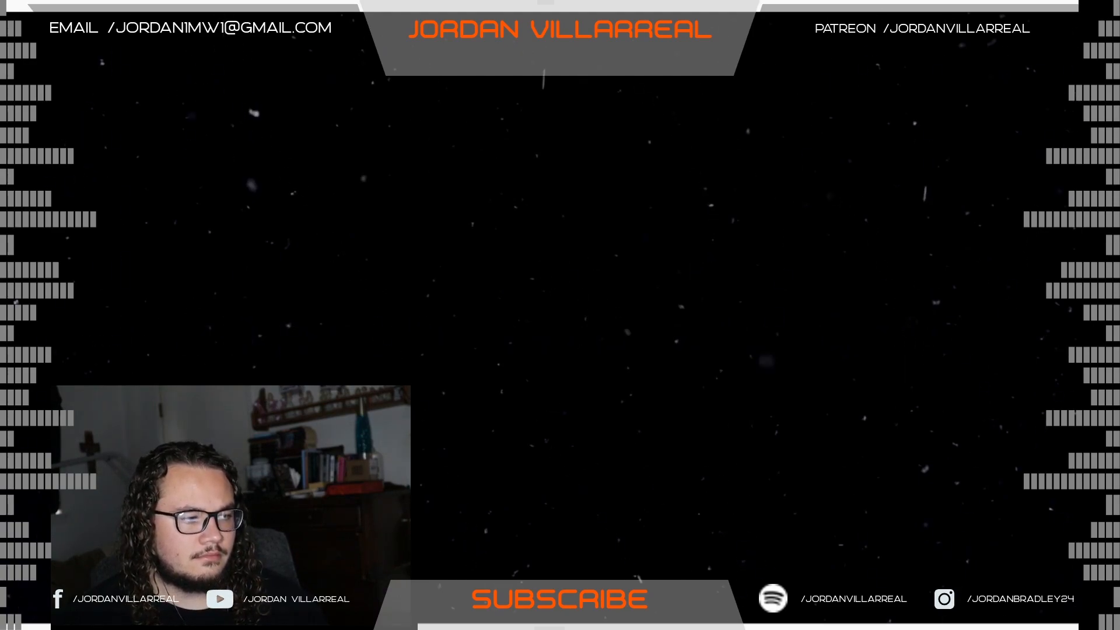
pyautogui.moveTo(589, 370)
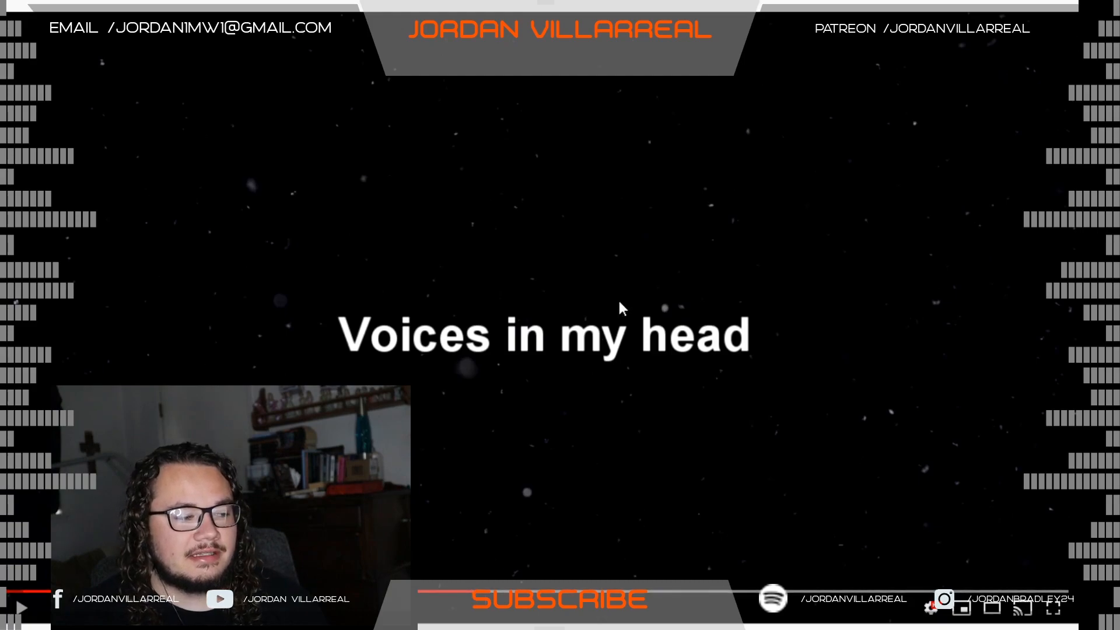
pyautogui.moveTo(631, 409)
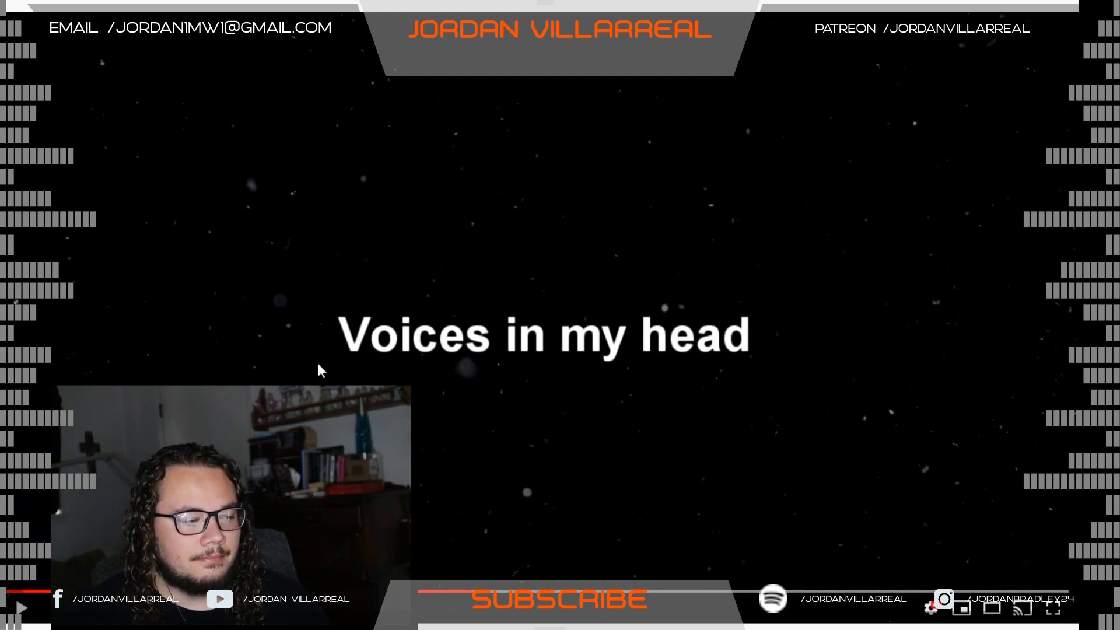
pyautogui.moveTo(452, 351)
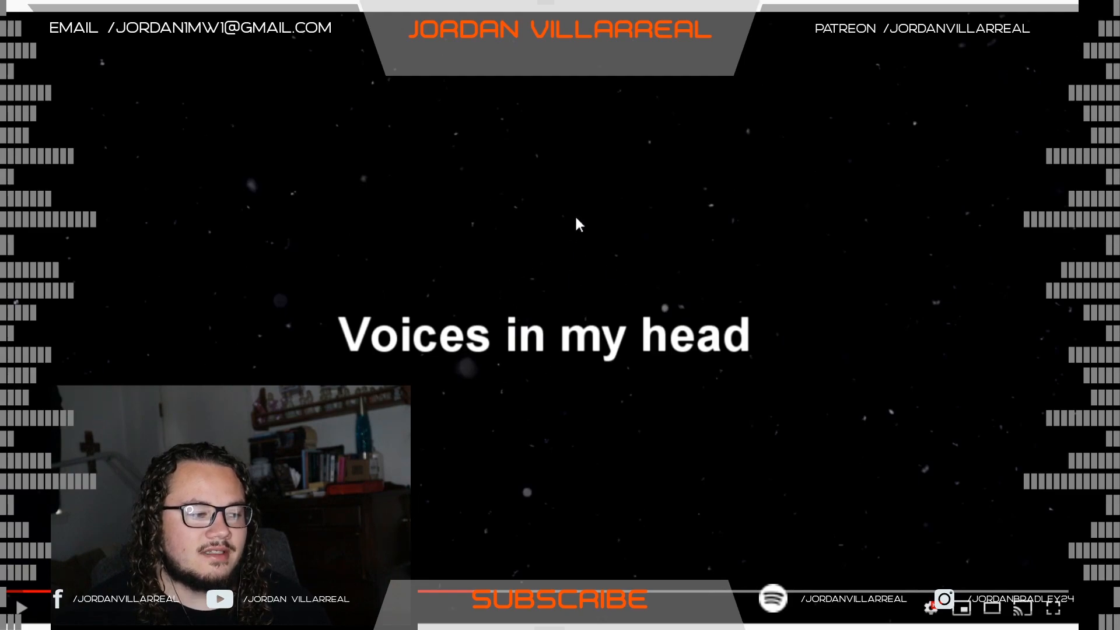
pyautogui.moveTo(540, 302)
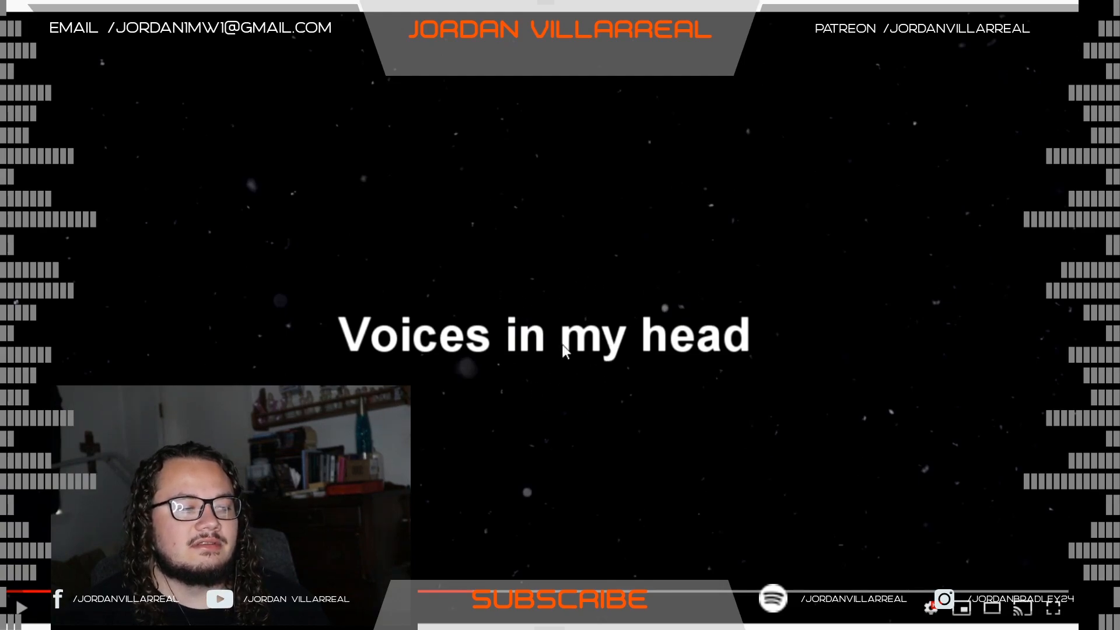
pyautogui.moveTo(603, 325)
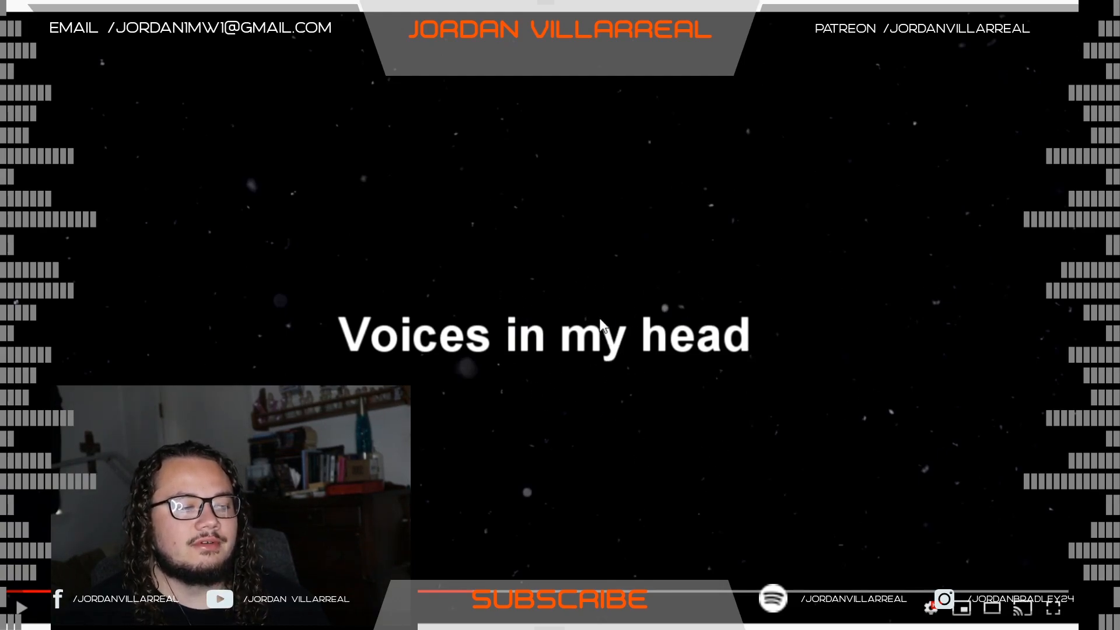
pyautogui.moveTo(599, 295)
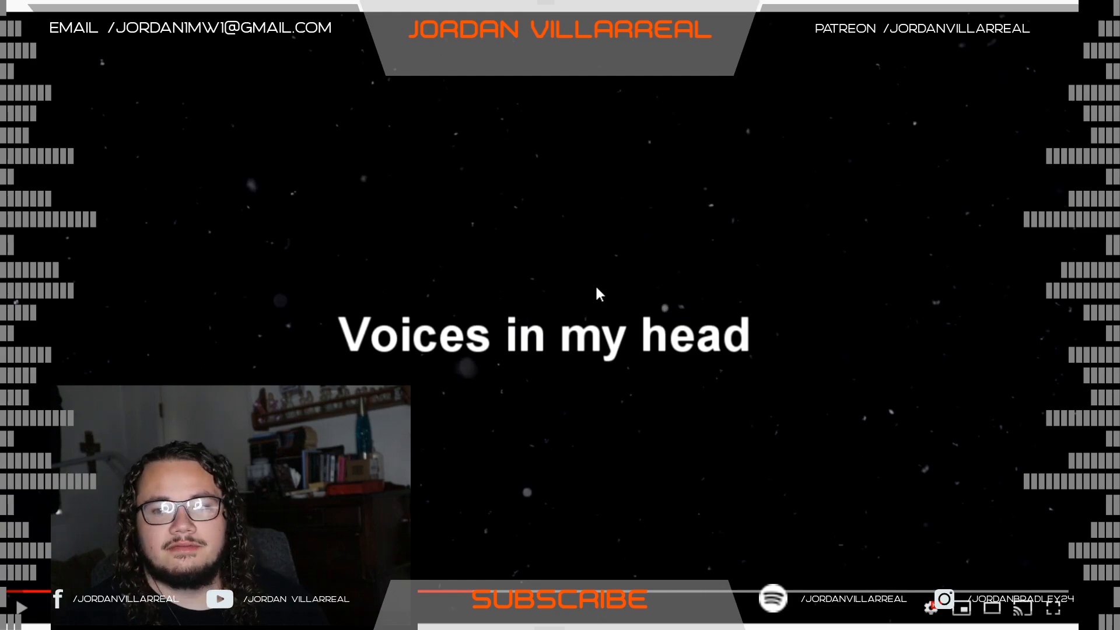
pyautogui.moveTo(536, 396)
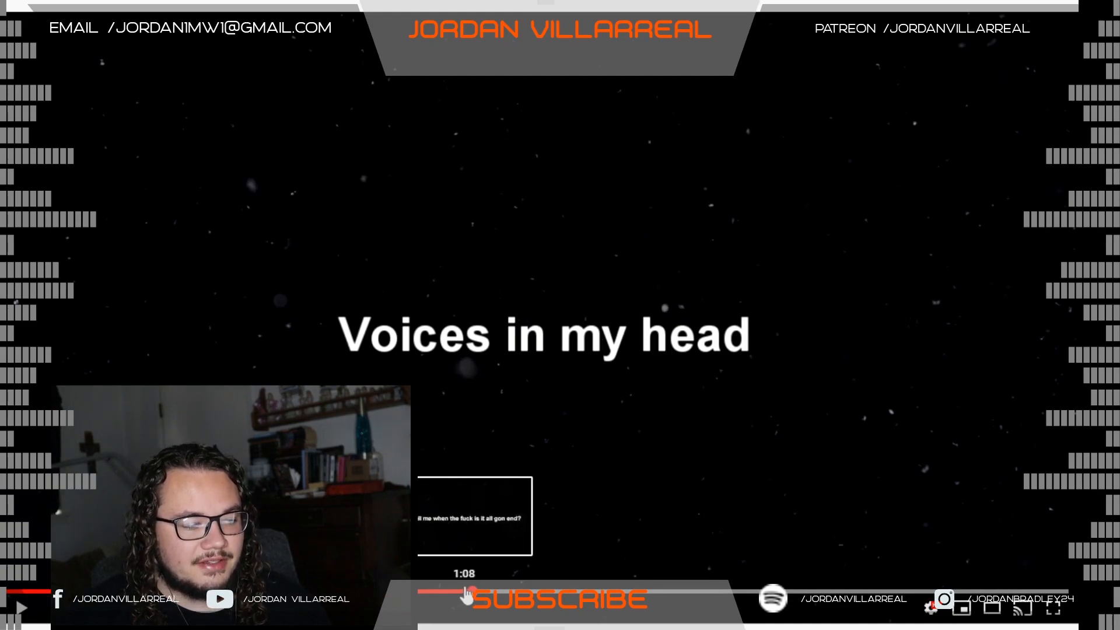
pyautogui.click(465, 593)
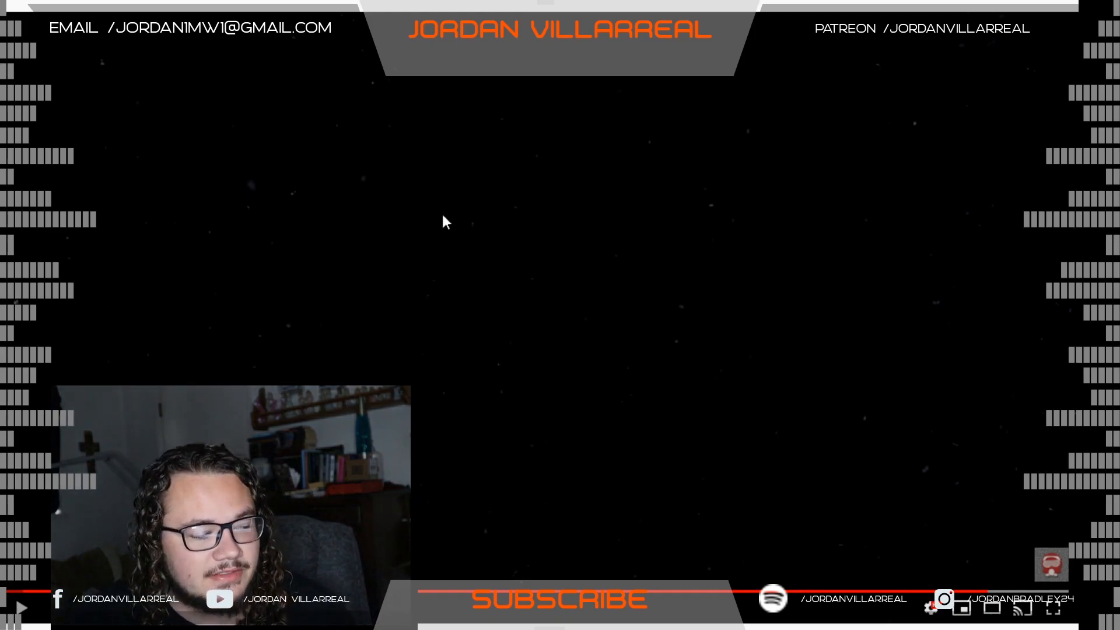
pyautogui.moveTo(557, 185)
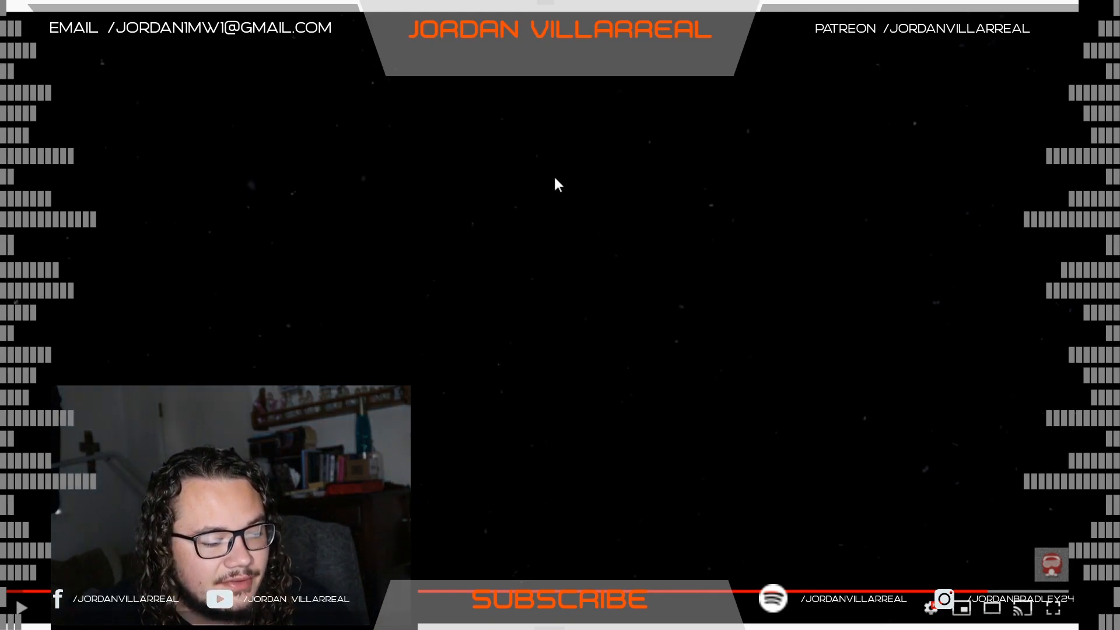
pyautogui.moveTo(528, 317)
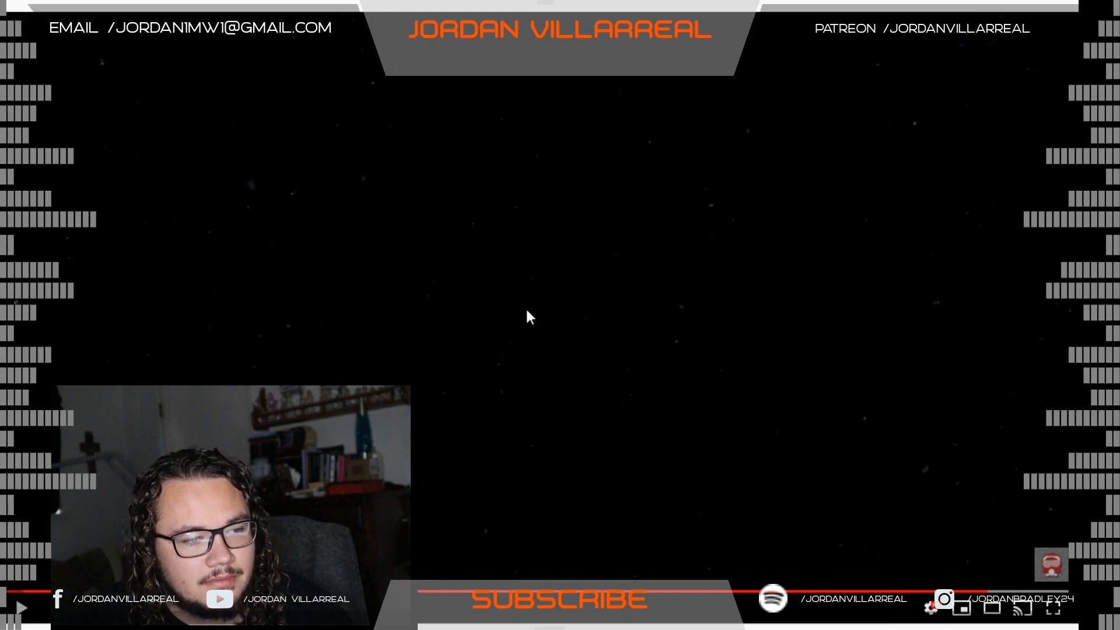